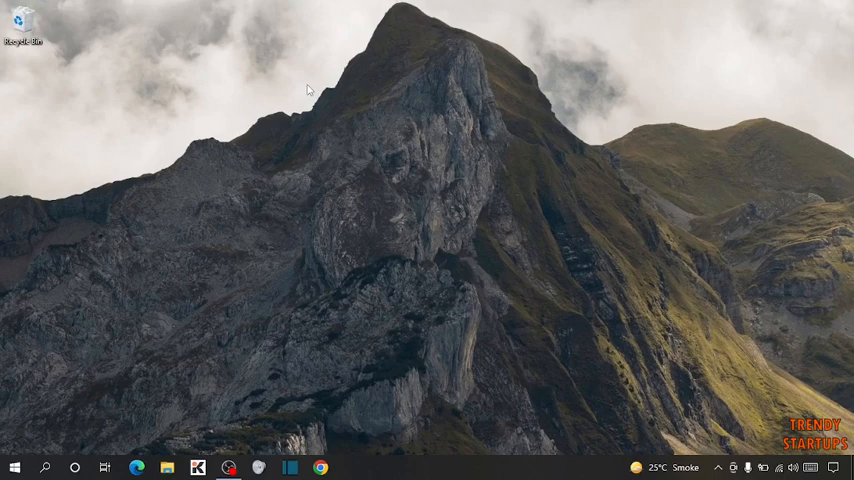
mouse_move(342, 110)
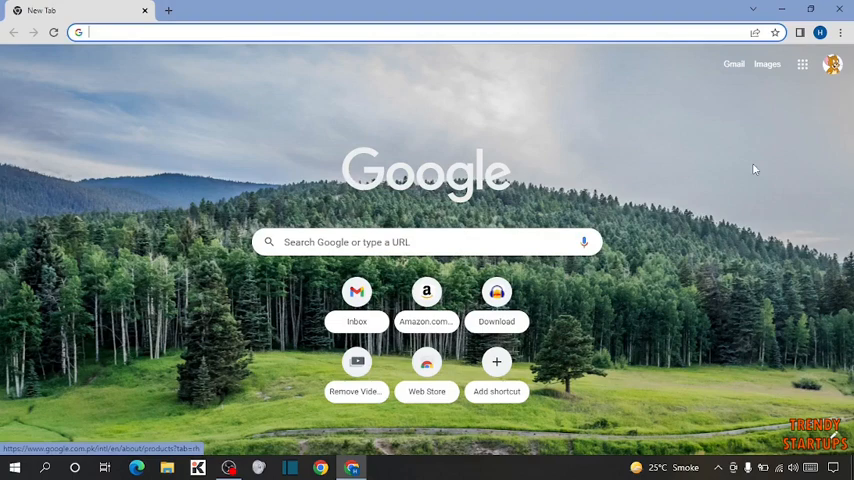
mouse_move(833, 64)
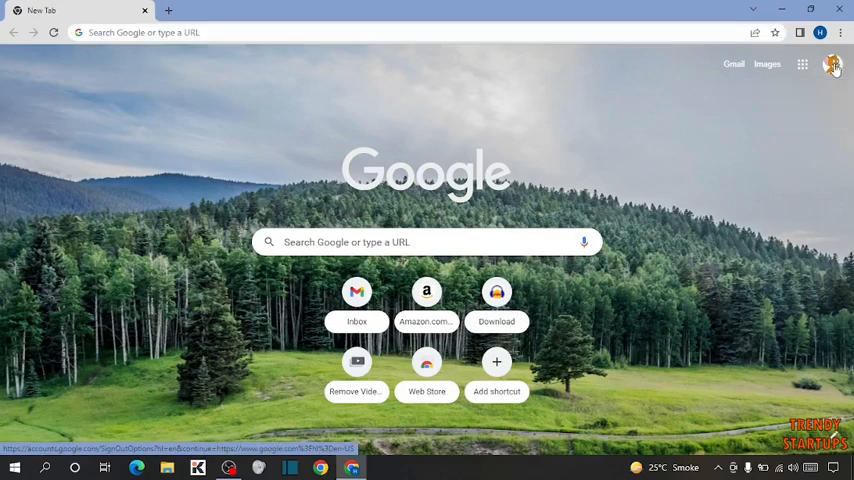
- Open Manage your Google Account from the profile avatar menu
left_click(833, 63)
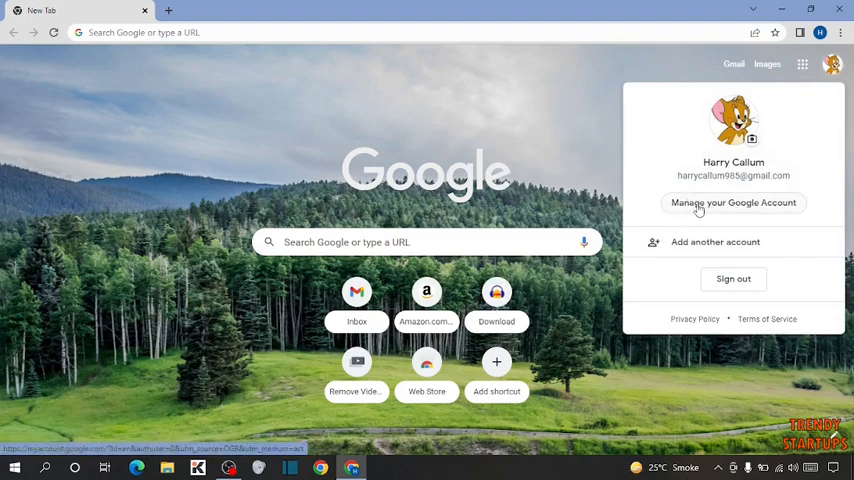
left_click(733, 202)
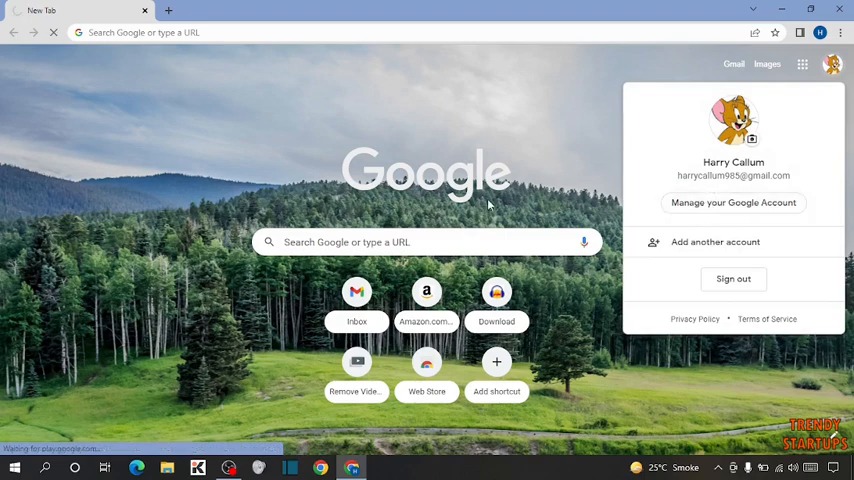
left_click(733, 202)
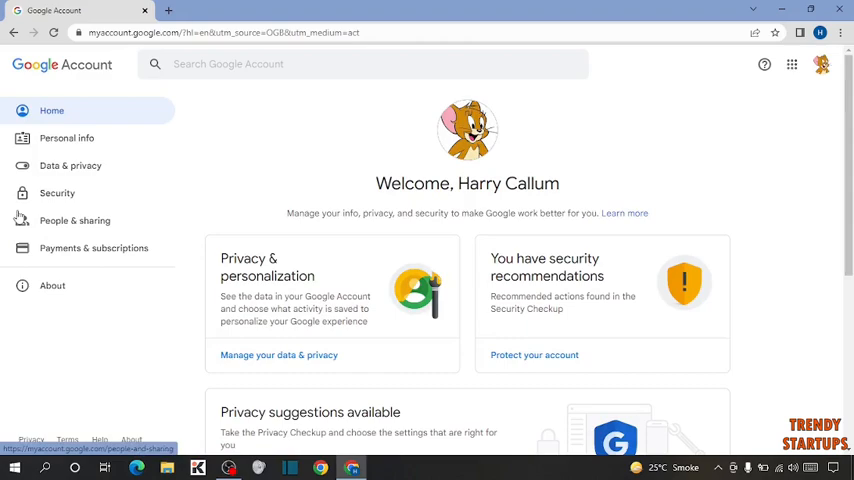
- Go to the Security section and scroll down to the ways Google verifies it's you
left_click(57, 193)
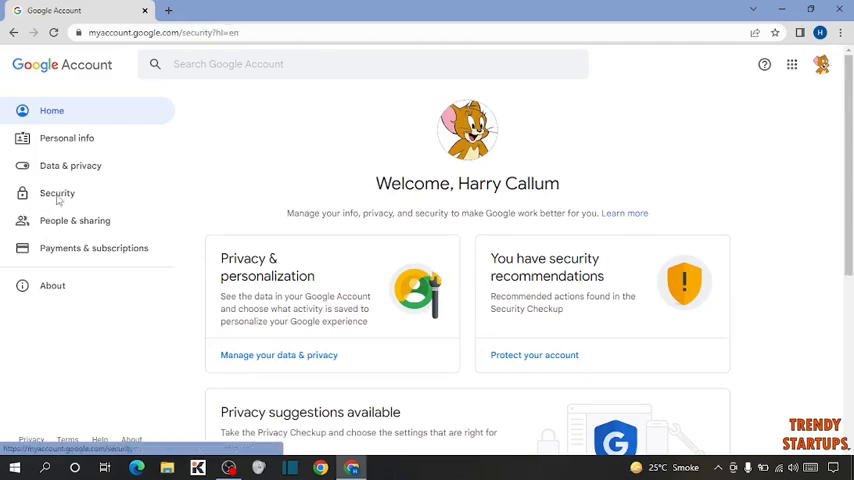
left_click(57, 193)
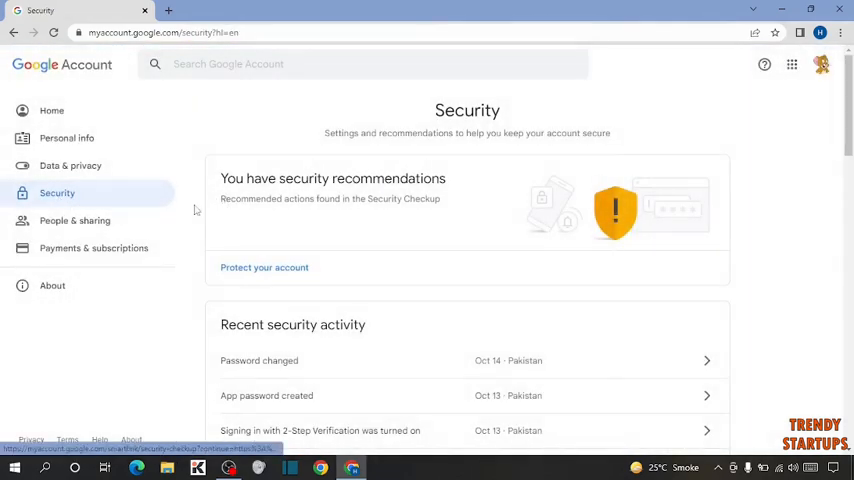
scroll("down", 3)
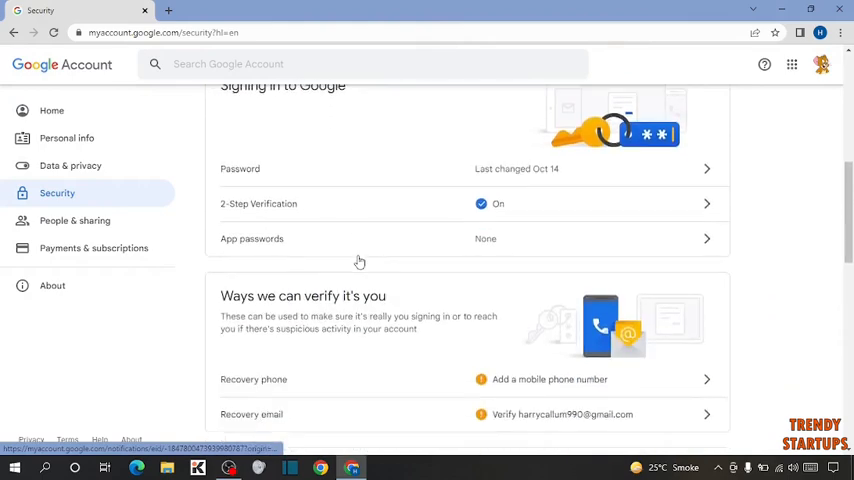
scroll("down", 3)
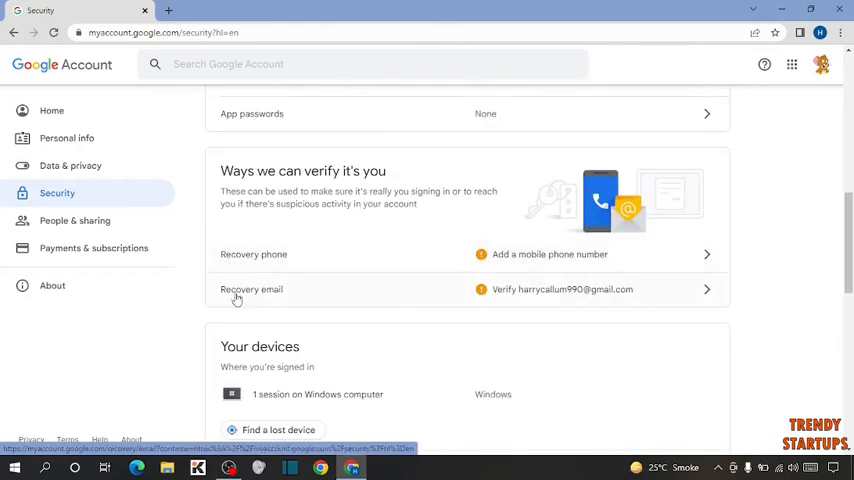
mouse_move(254, 268)
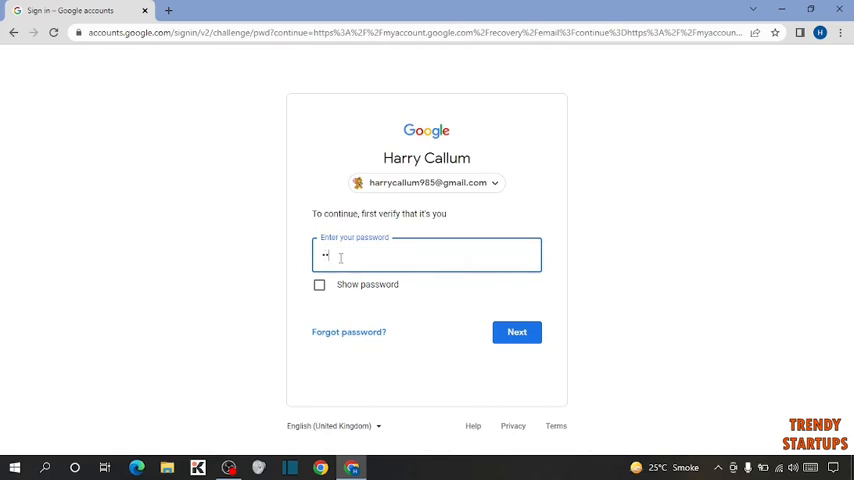
- Confirm the account password to reach the Recovery email page
type("•••")
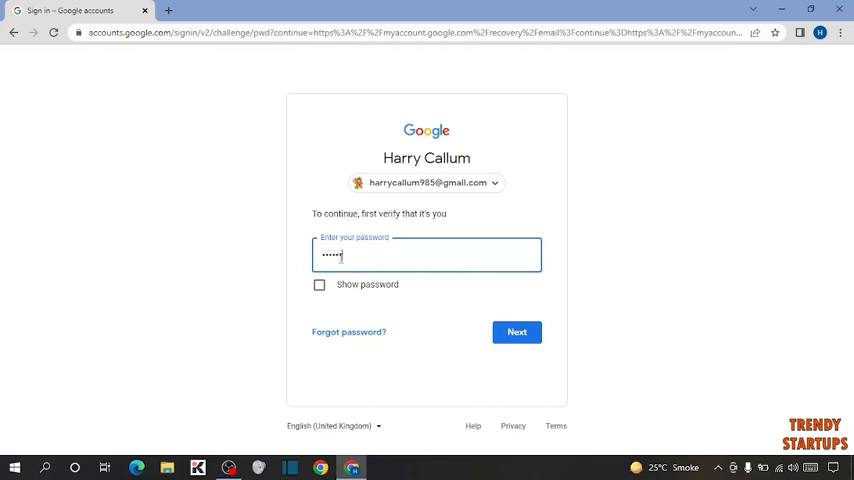
type("••")
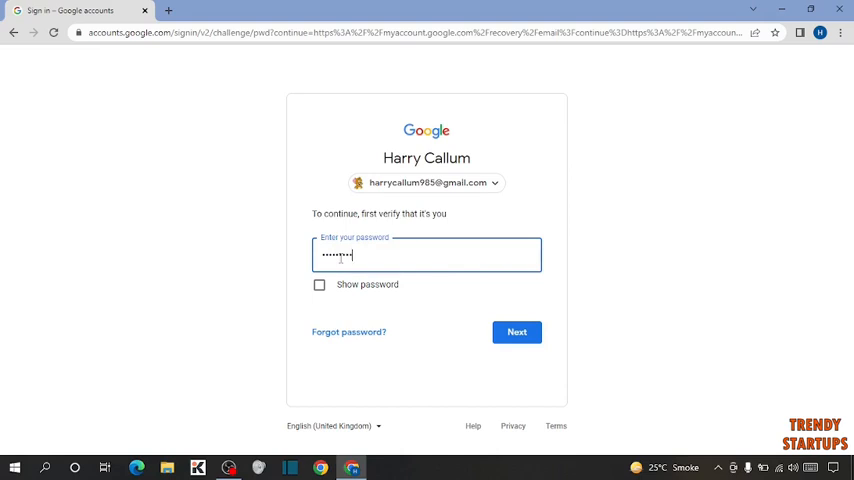
left_click(517, 331)
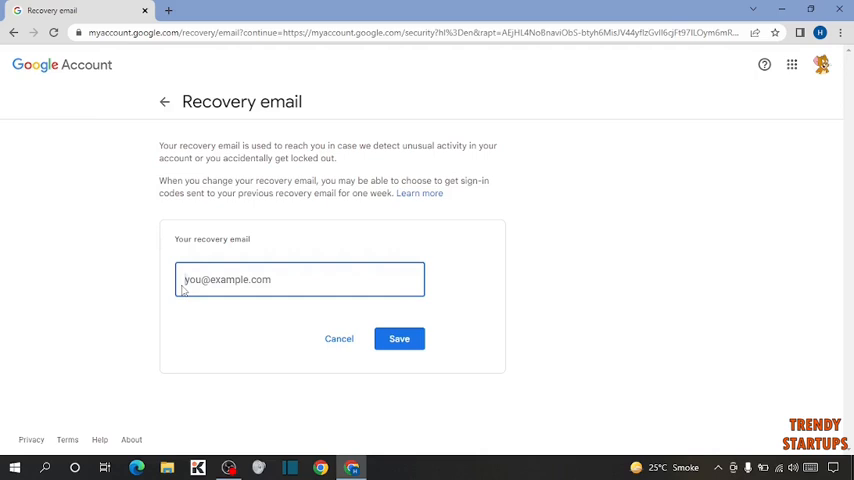
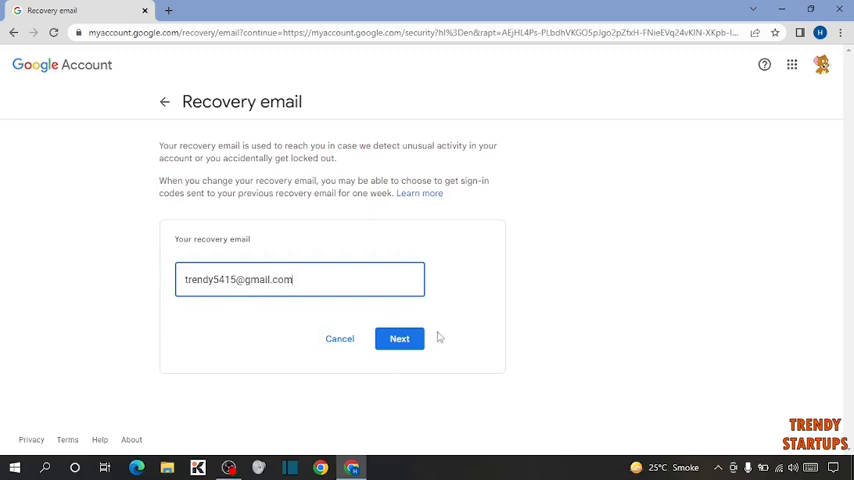
left_click(399, 338)
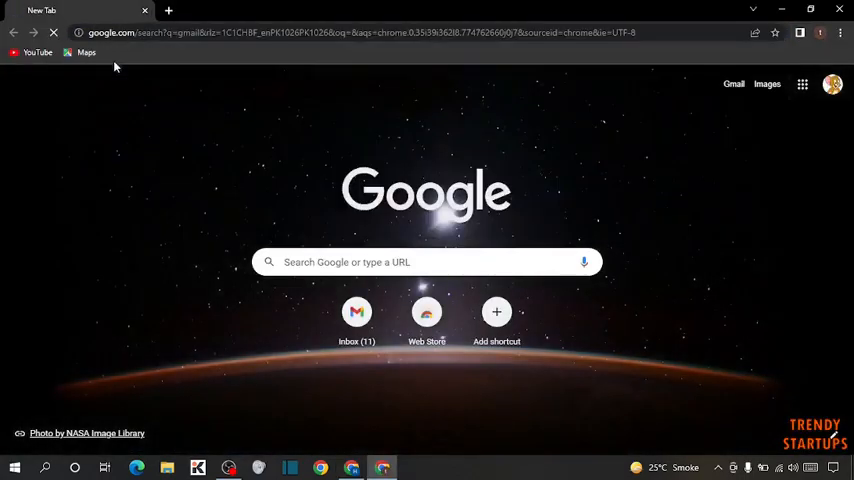
- Bring up the other Chrome window to fetch the emailed verification code
left_click(356, 312)
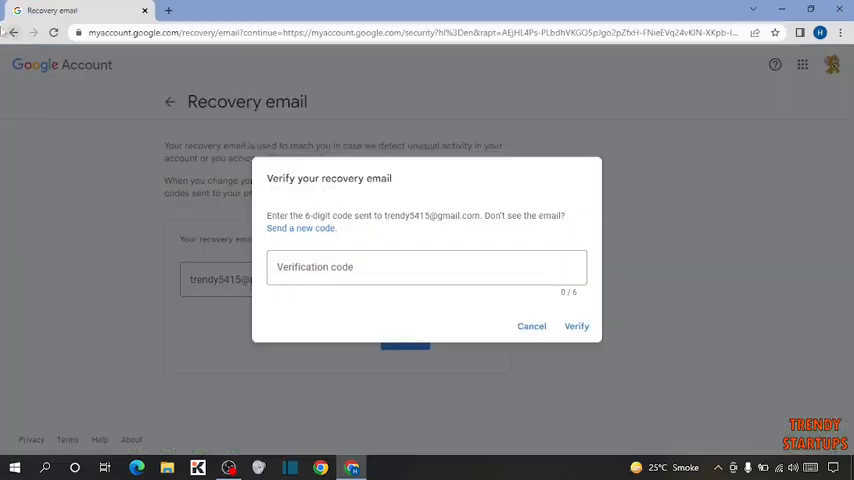
- Paste the emailed six-digit code into the Verification code field and verify it
right_click(425, 267)
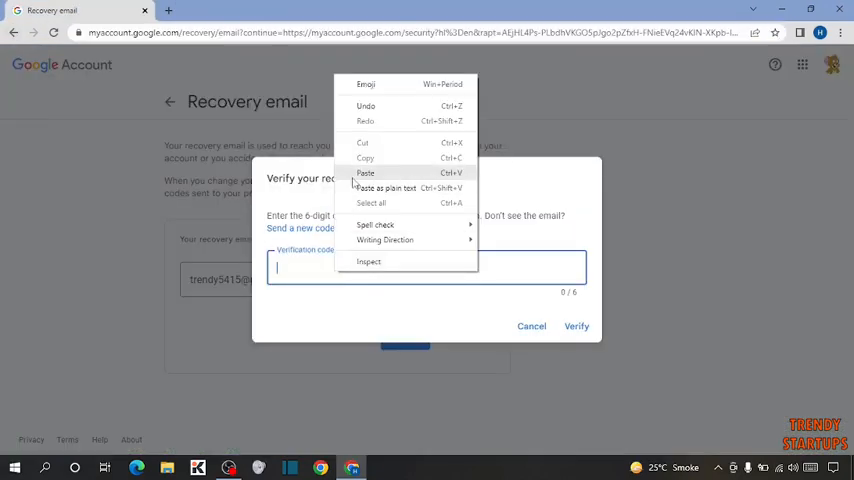
left_click(365, 172)
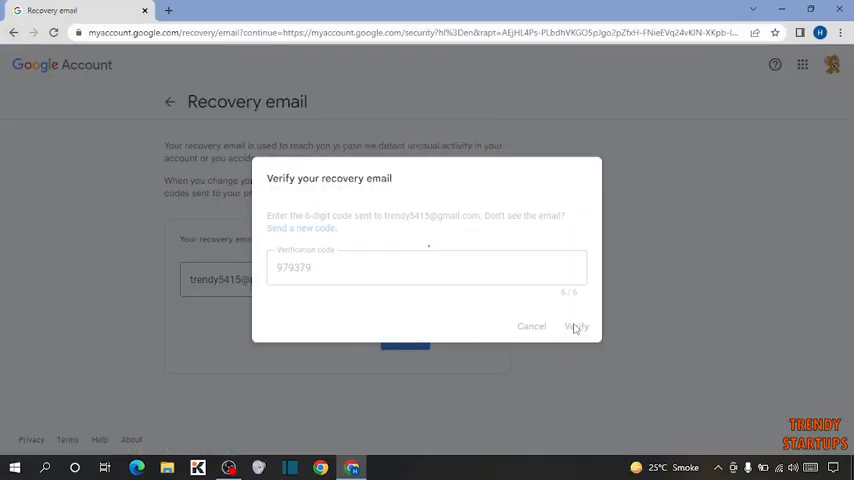
left_click(576, 326)
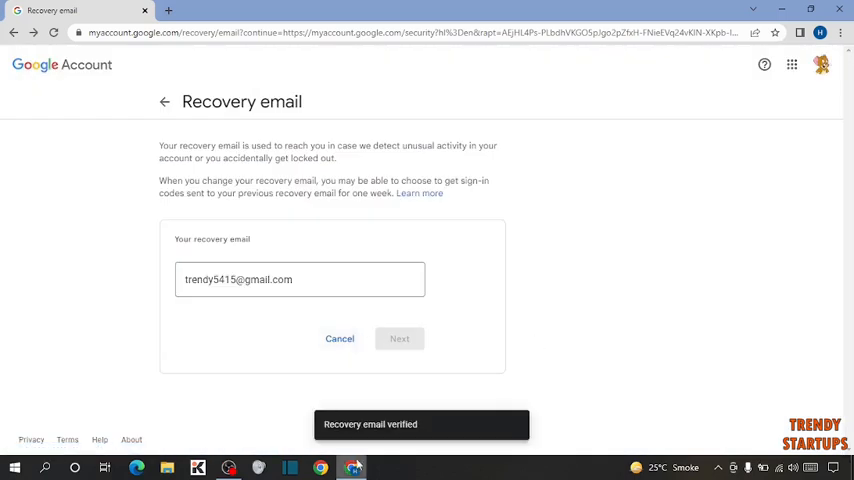
mouse_move(428, 432)
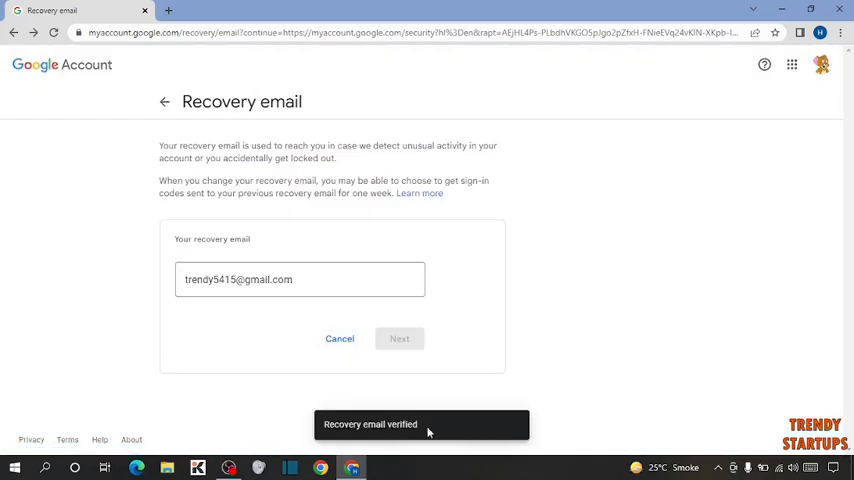